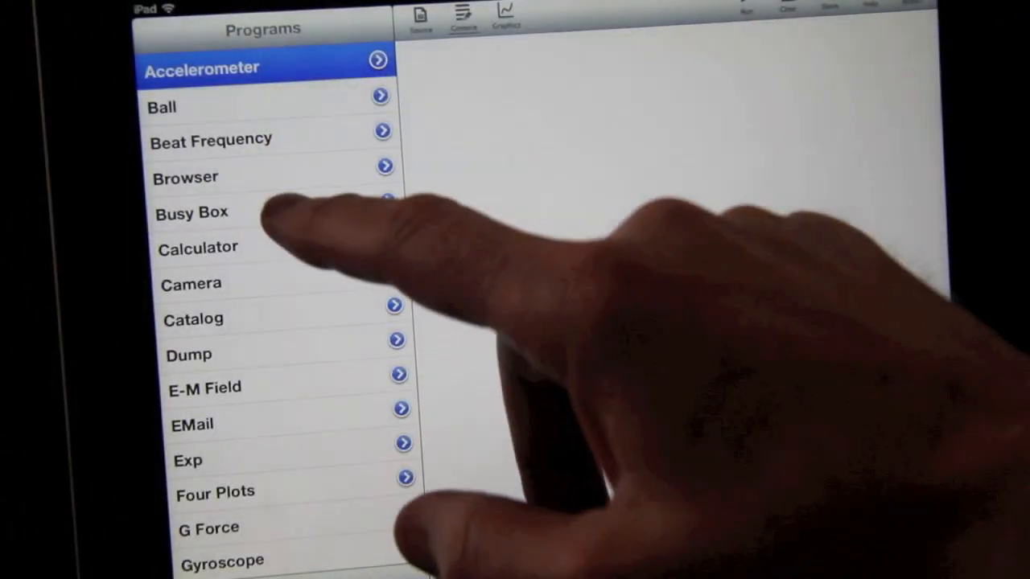
- Run the Busy Box demo from the Programs list so its sample controls appear
click(191, 213)
text(Use a)
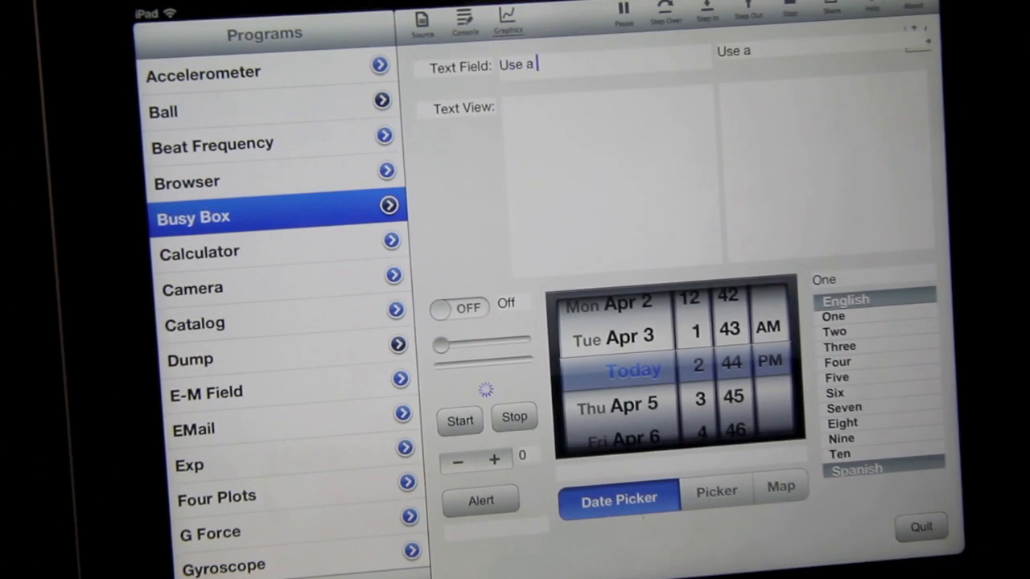
- Enter 'Use a text field to enter one line.' and 'Use a text view to enter or view more than one line of text.'
text(text field to enter one line.)
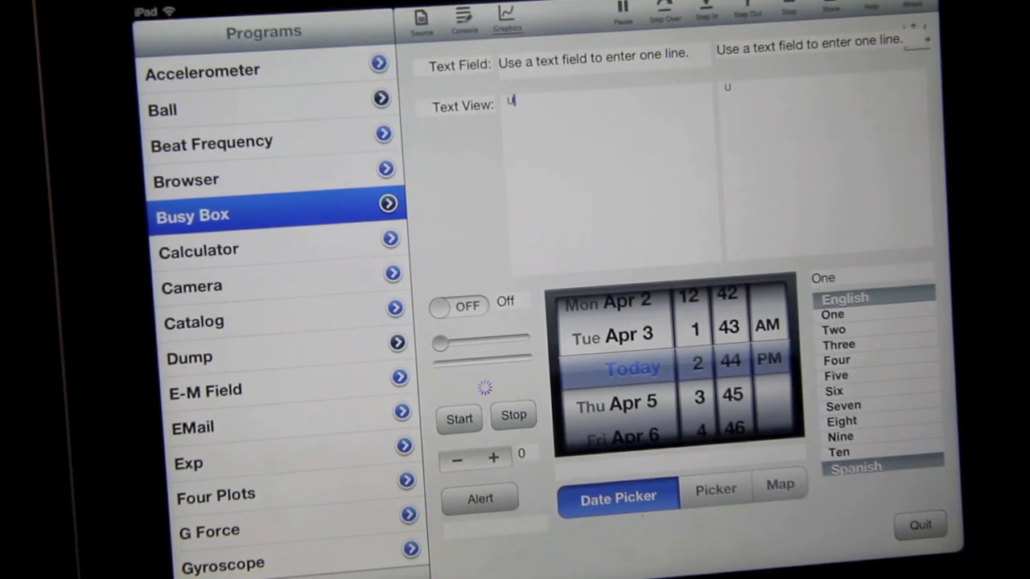
text(Use a tex)
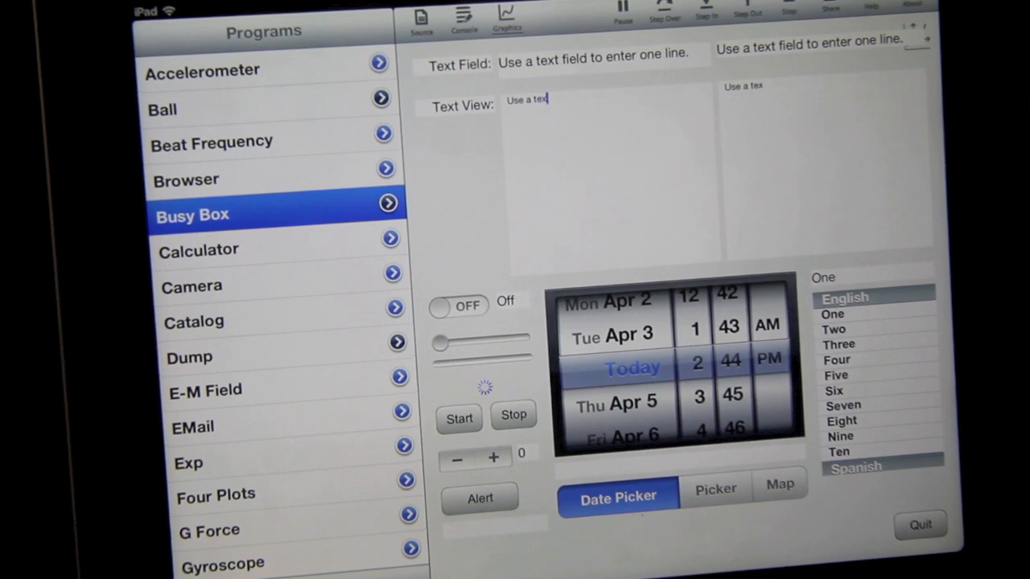
text(view to enter or view more than one line of text.)
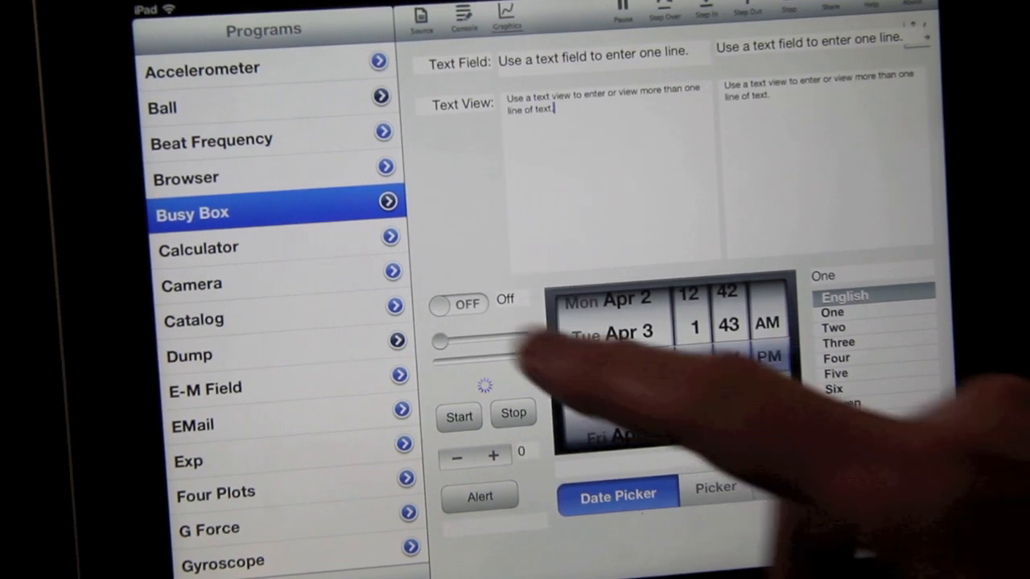
- Switch the demo switch ON, step the counter down to -10 and show the alert message
click(458, 304)
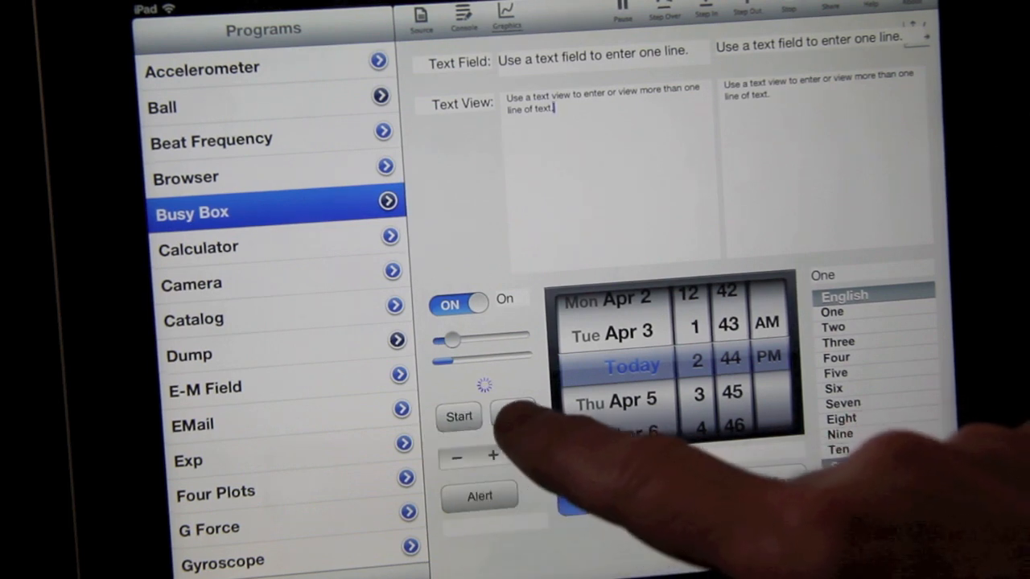
click(457, 415)
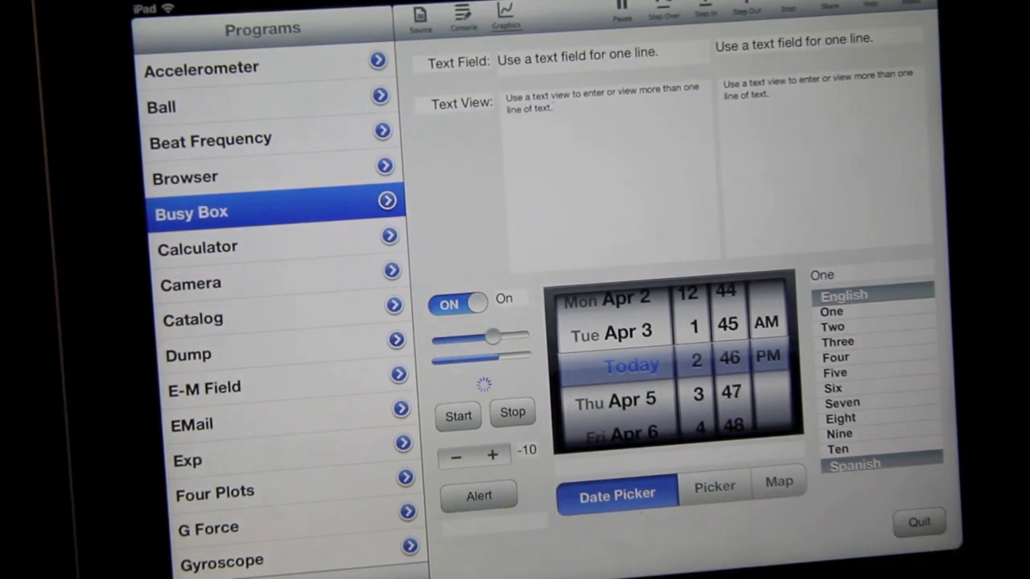
click(478, 495)
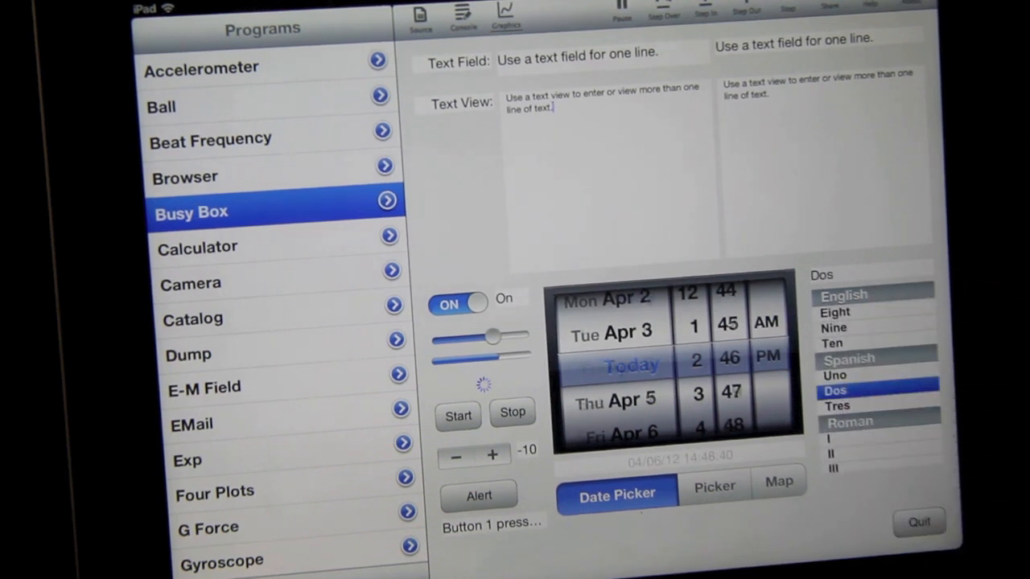
- View the number picker and US map segments, then return to the date picker and adjust its date
click(713, 486)
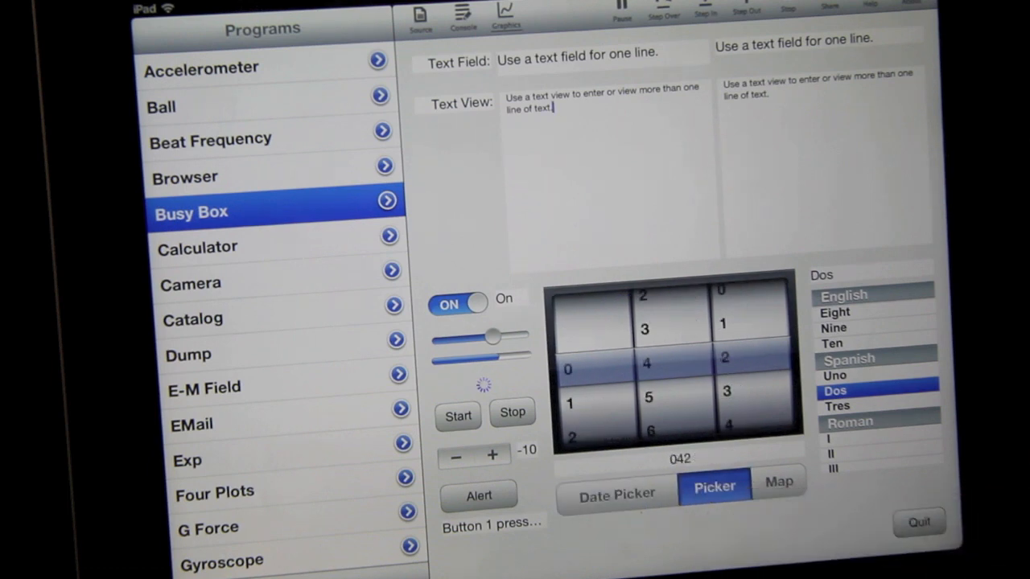
click(777, 483)
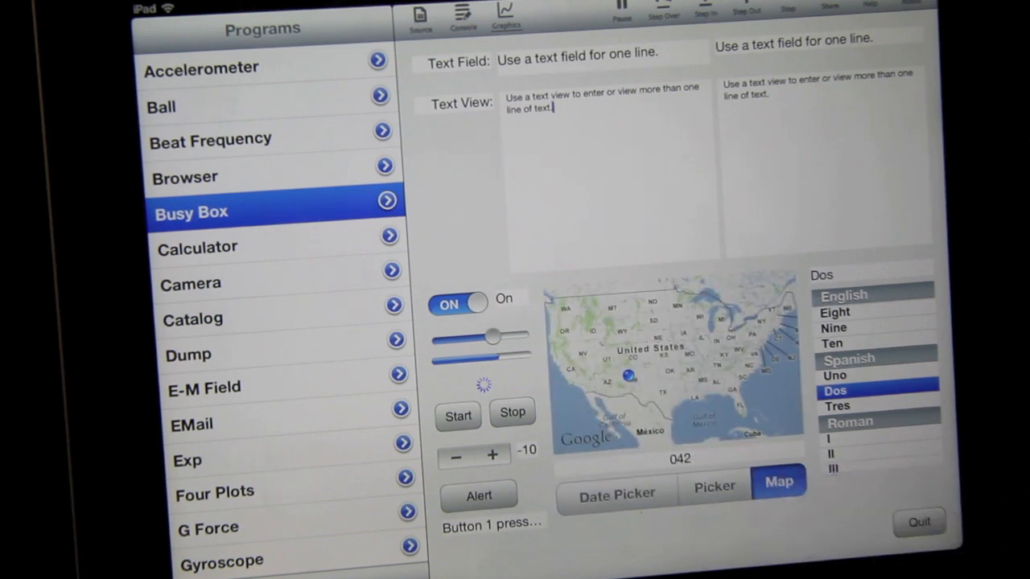
click(616, 493)
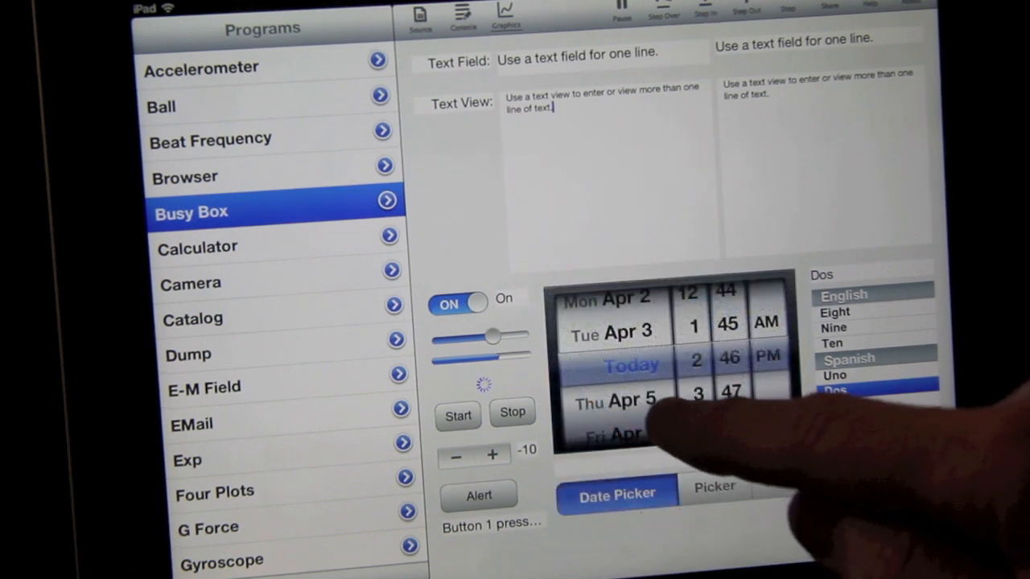
click(712, 493)
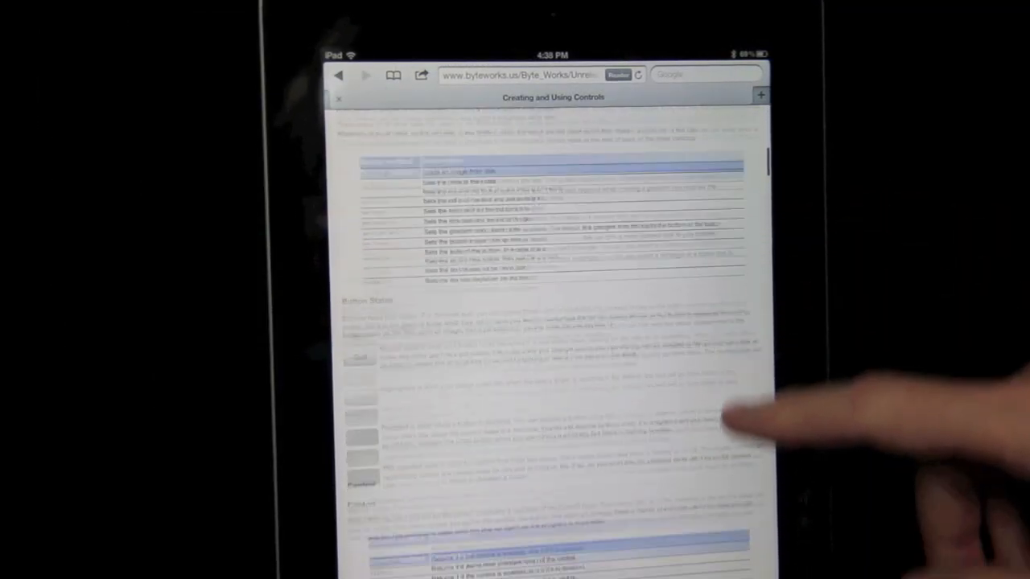
- Scroll the Creating and Using Controls article down to its DatePicker section and method table
scroll(down, 3)
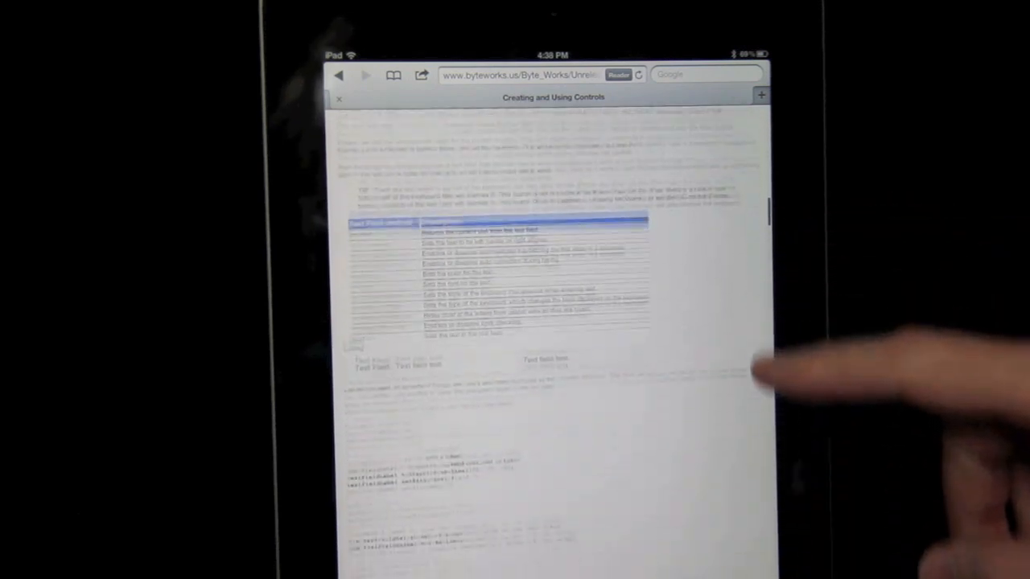
scroll(down, 3)
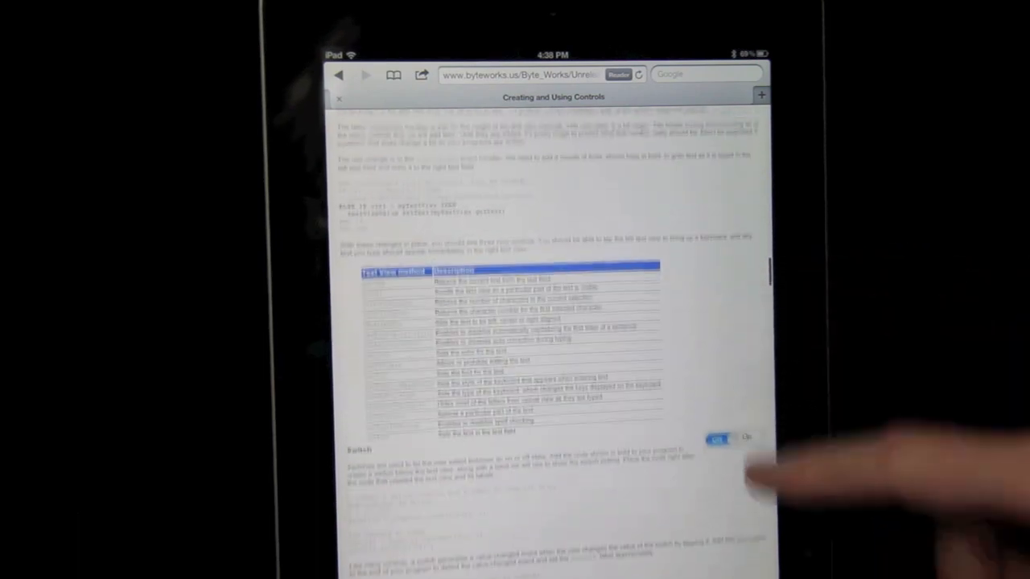
scroll(down, 3)
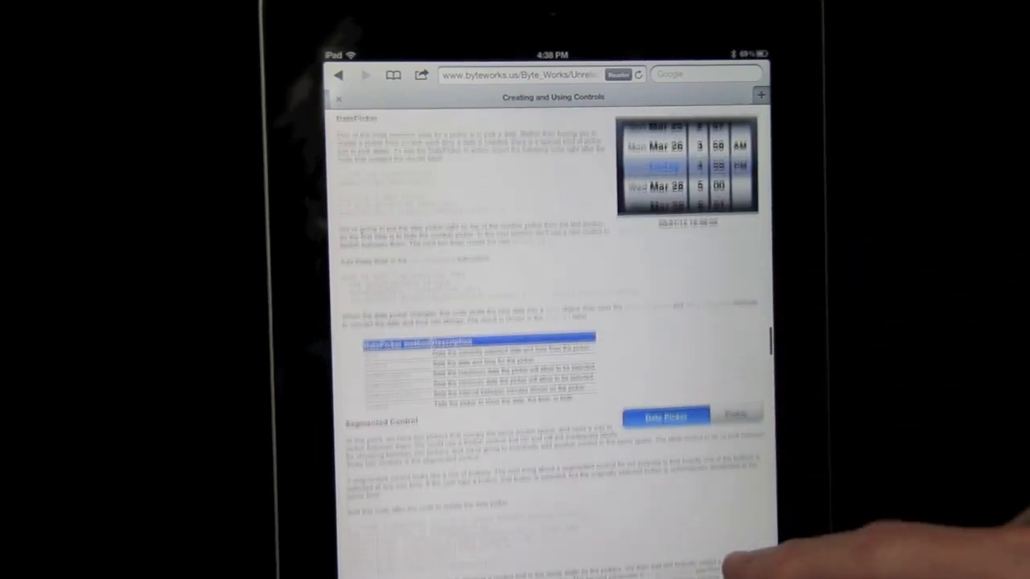